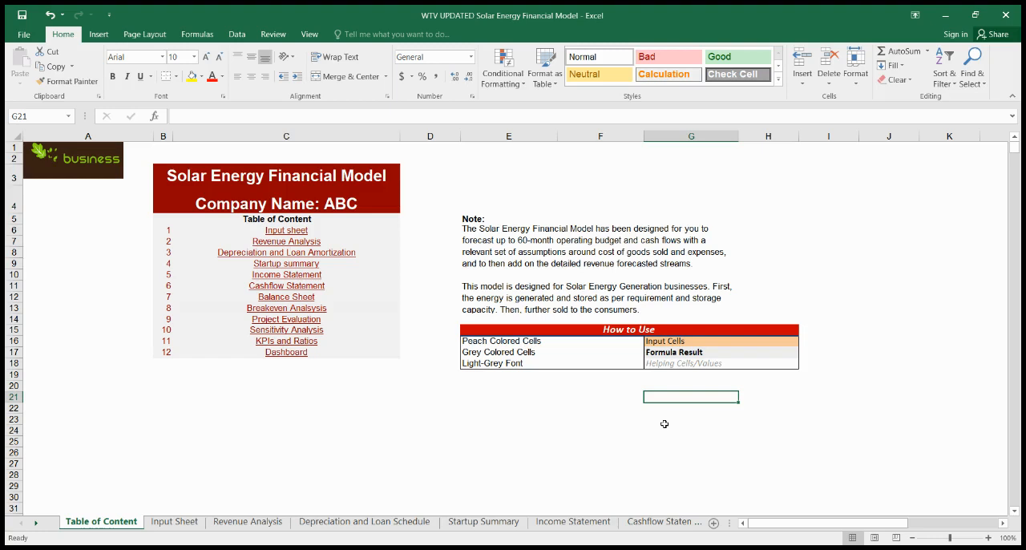
mouse_move(594, 406)
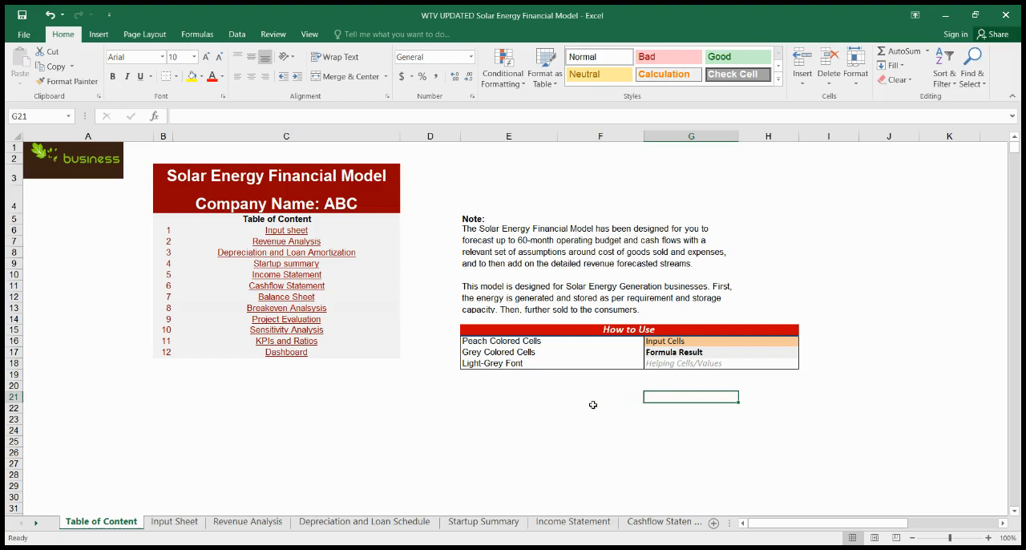
mouse_move(573, 408)
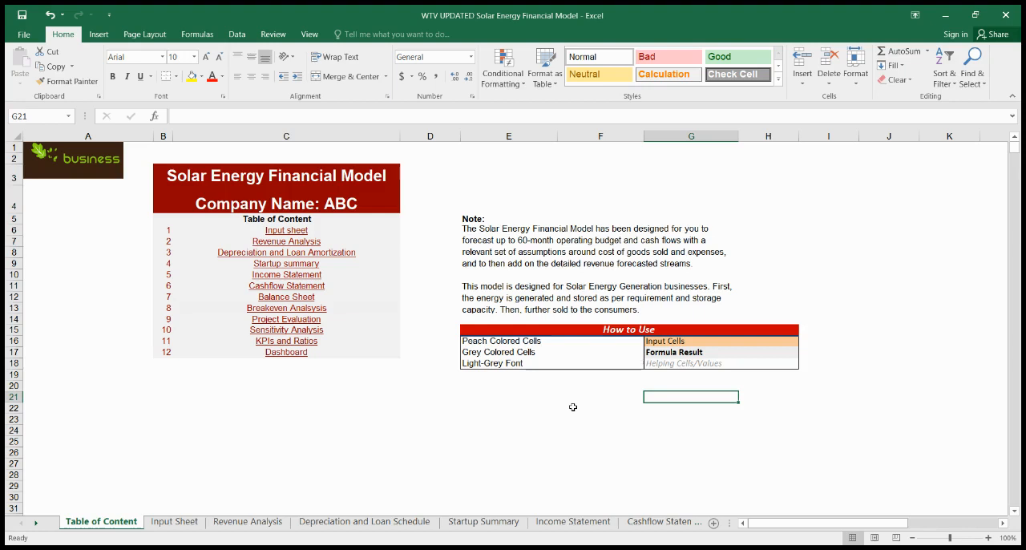
mouse_move(607, 389)
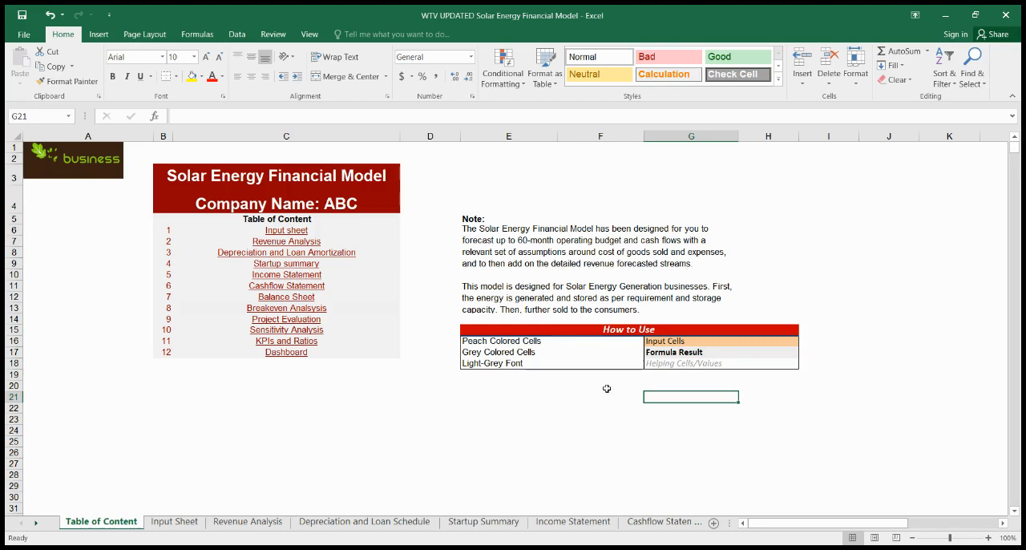
Step: Switch from the Table of Content to the Input Sheet tab
left_click(174, 521)
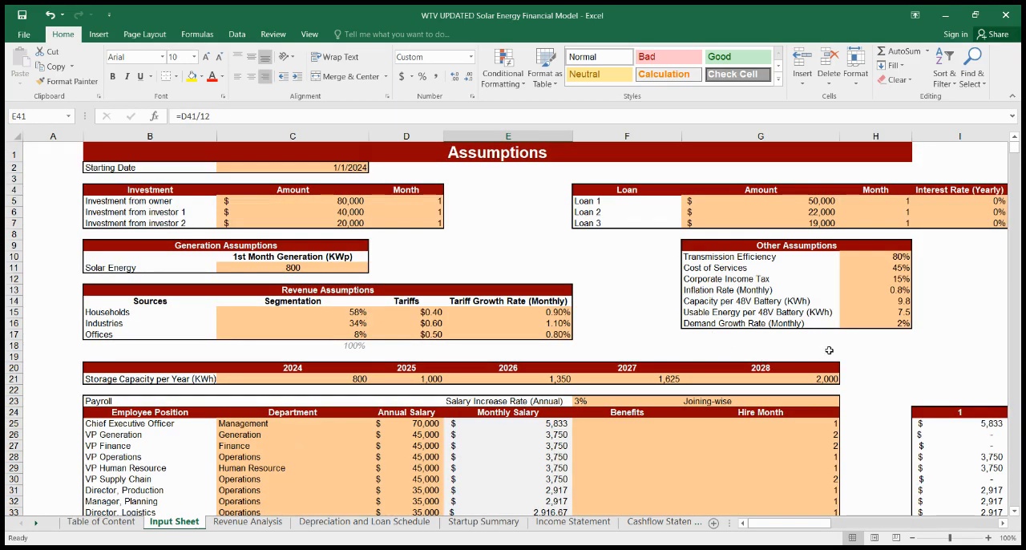
mouse_move(820, 326)
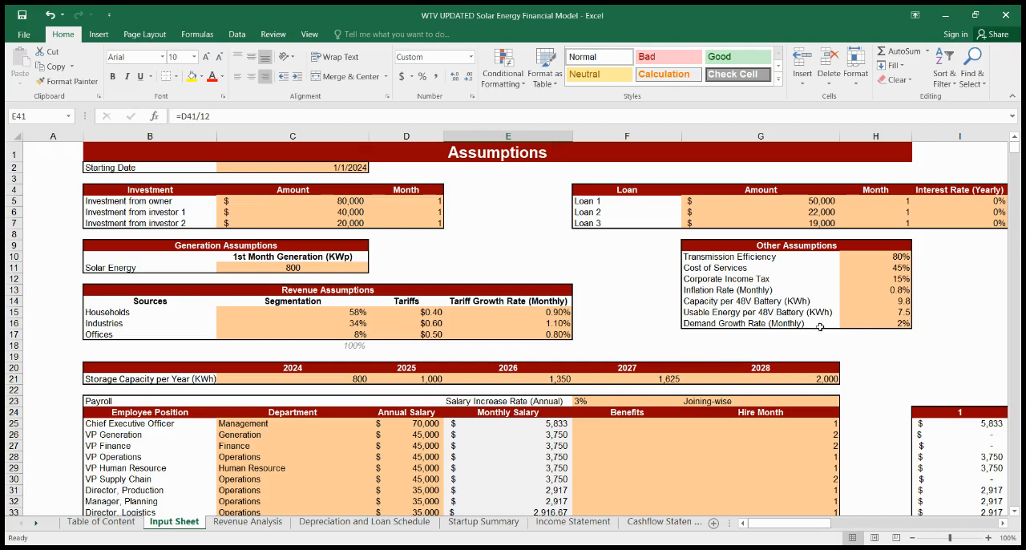
mouse_move(187, 214)
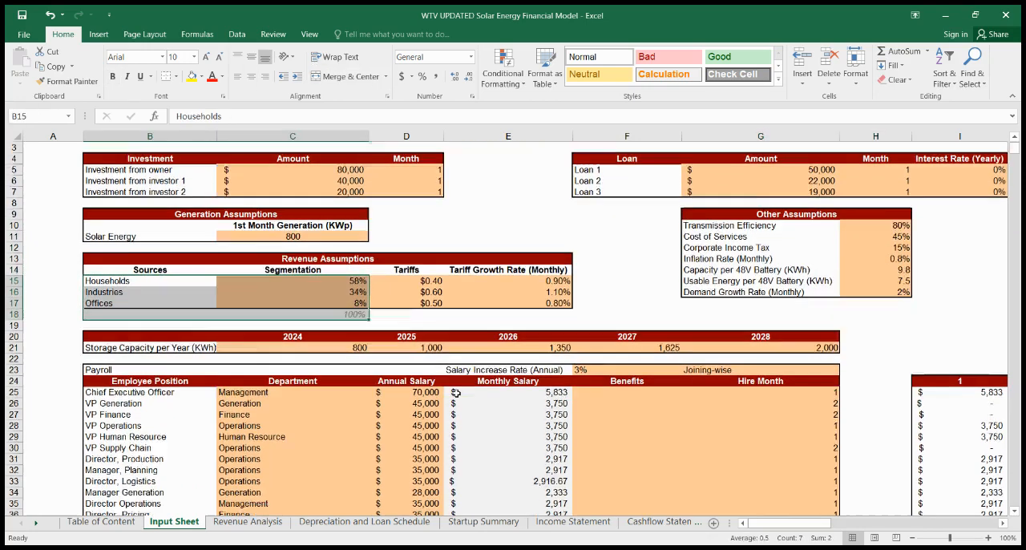
Step: Scroll the Input Sheet down to Capital Expenditure, Operating Expenses and receivable/payable days
scroll("down", 3)
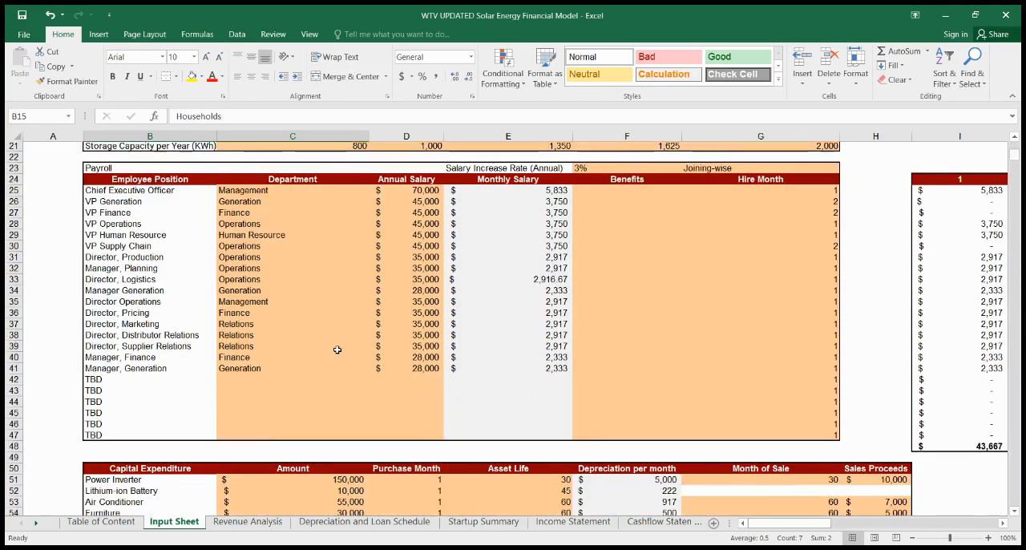
scroll("down", 3)
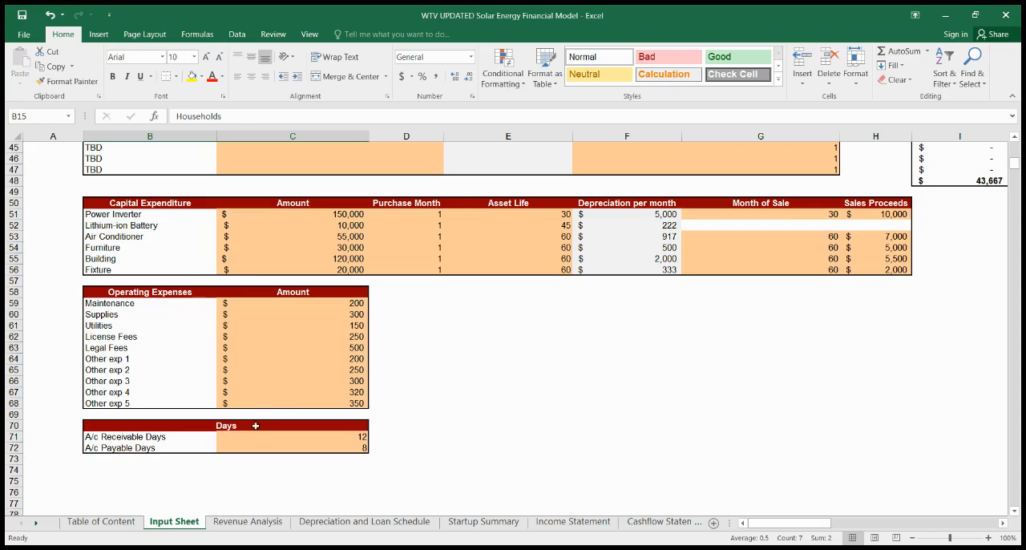
Step: Review Revenue Analysis, highlight the Offices and Total Revenue figures, then go to Depreciation and Loan Schedule
left_click(247, 521)
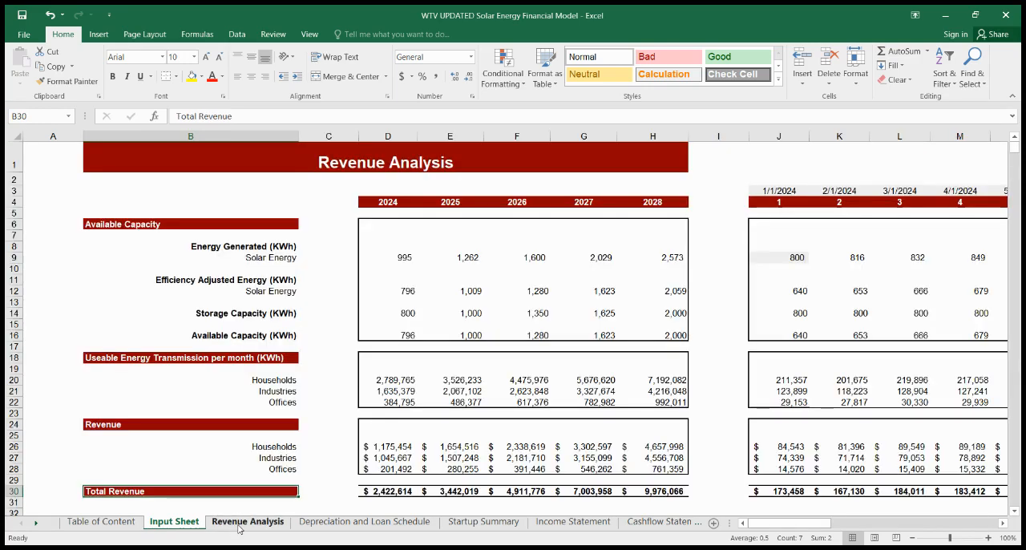
scroll("down", 3)
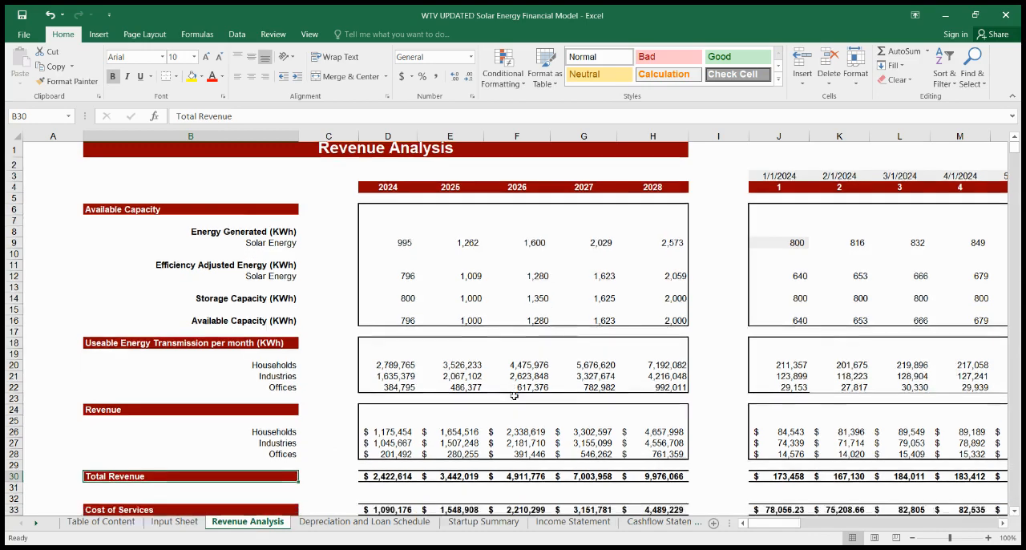
scroll("down", 3)
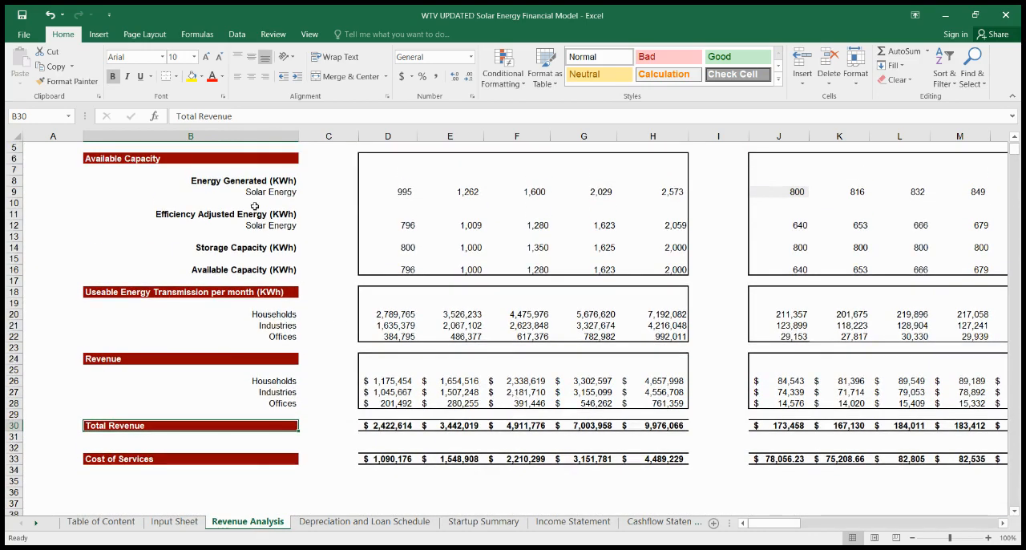
mouse_move(259, 271)
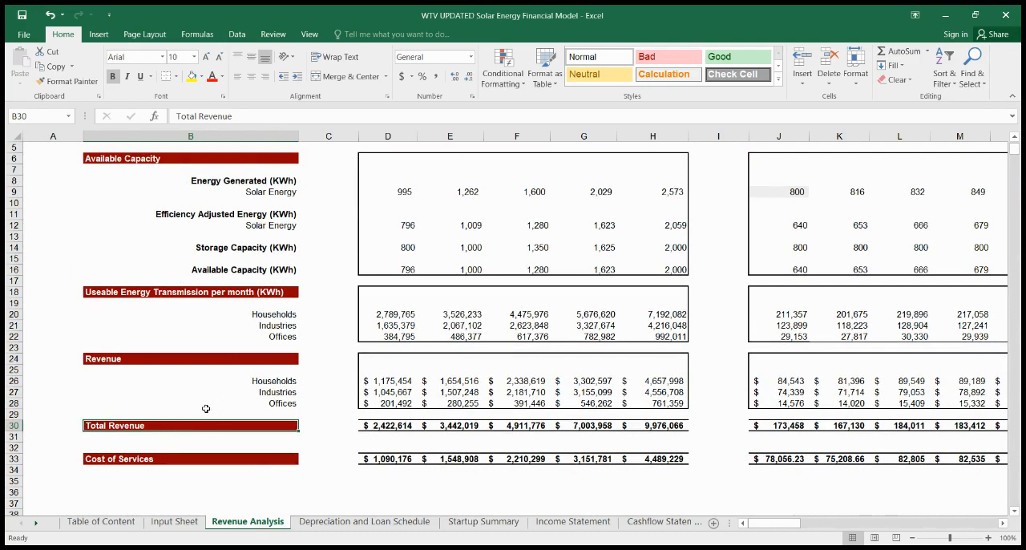
left_click(206, 403)
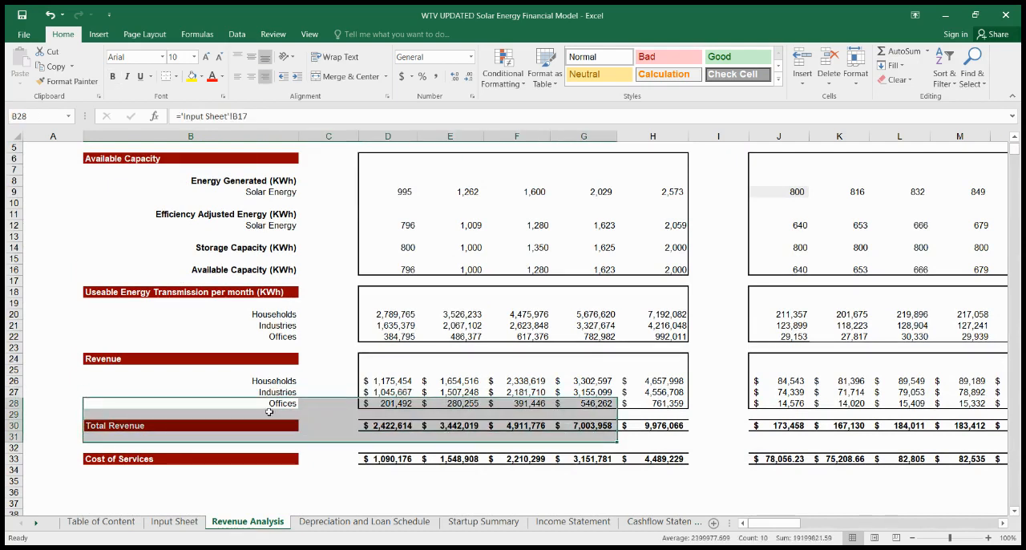
left_click(328, 481)
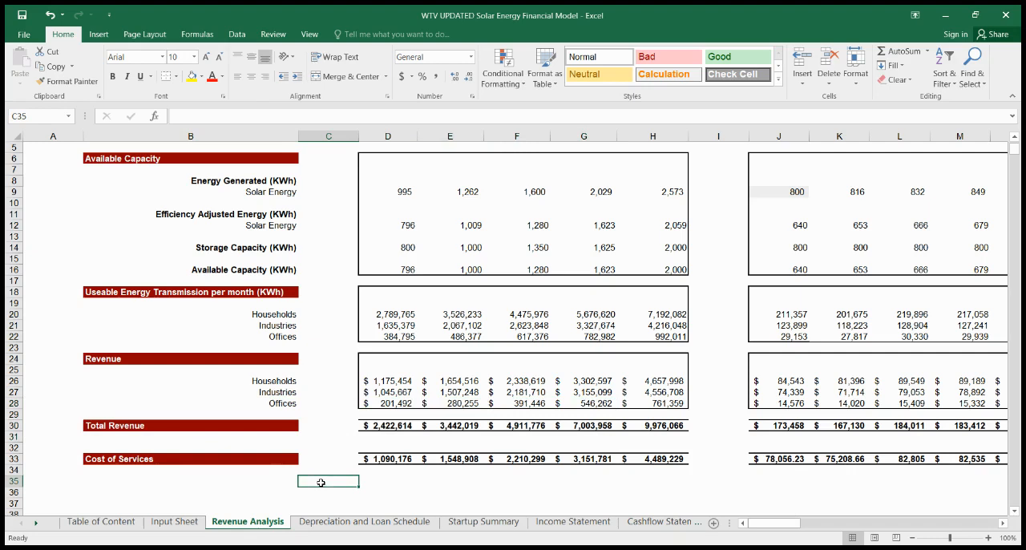
left_click(364, 521)
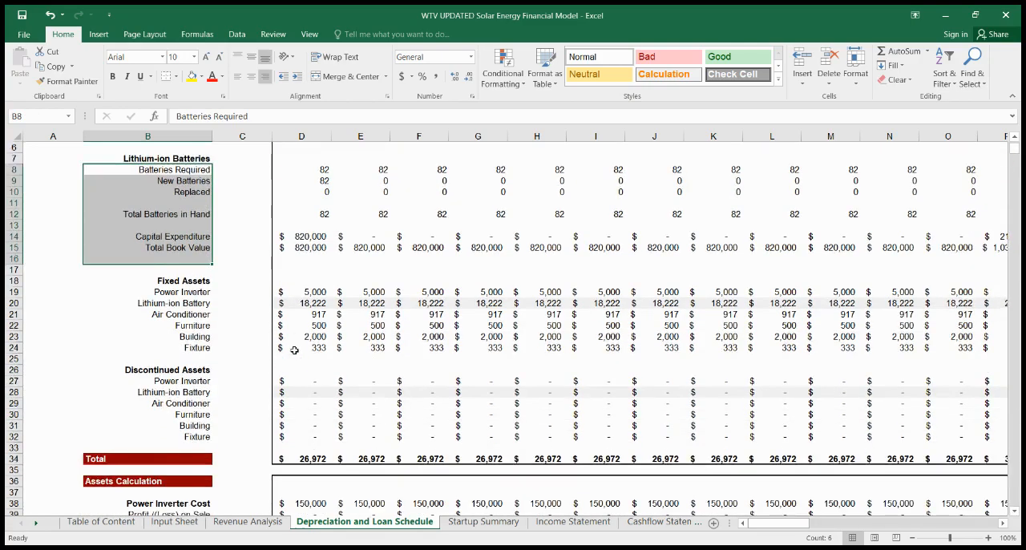
Step: Scroll the Depreciation and Loan Schedule to Loan Amortization, then open Startup Summary
scroll("down", 3)
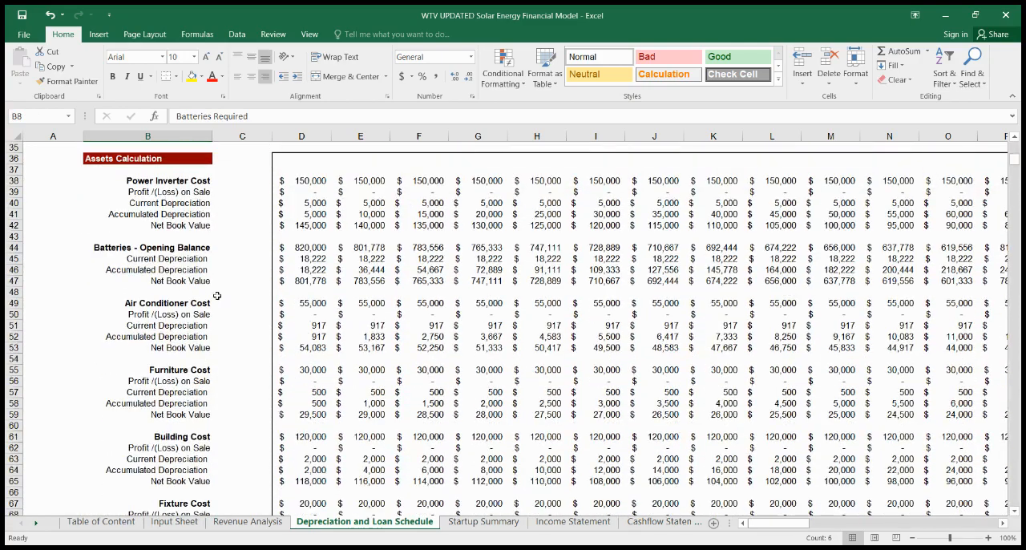
scroll("down", 3)
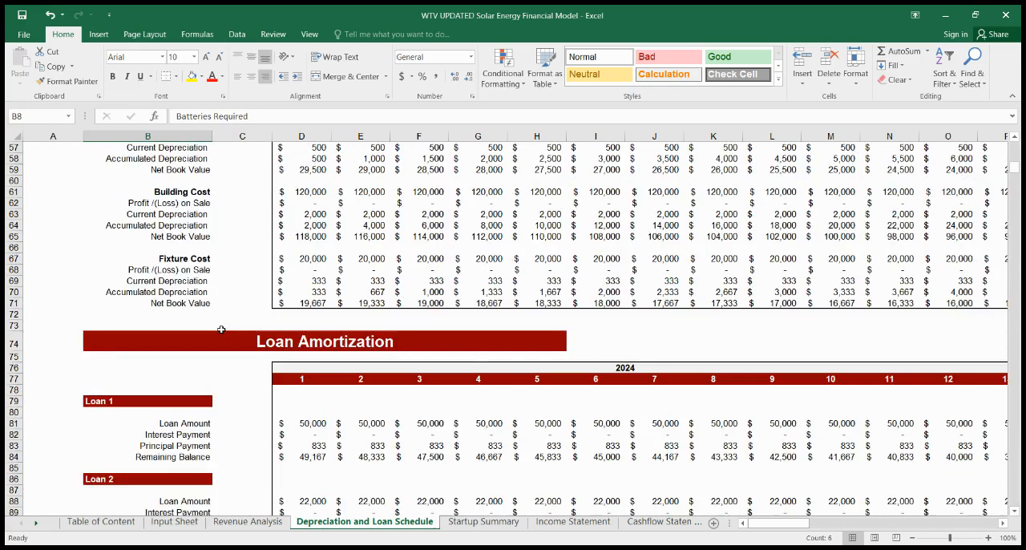
scroll("down", 3)
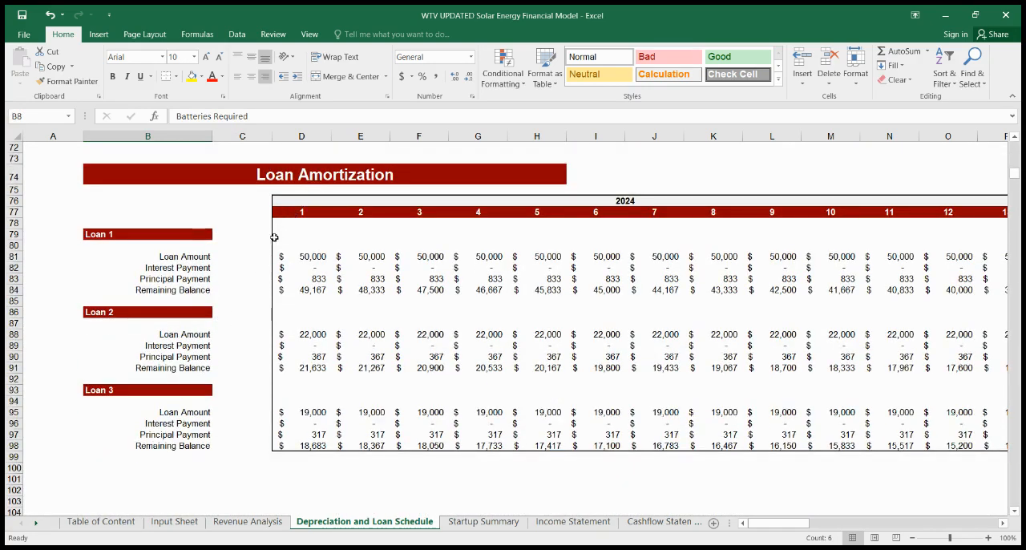
mouse_move(545, 310)
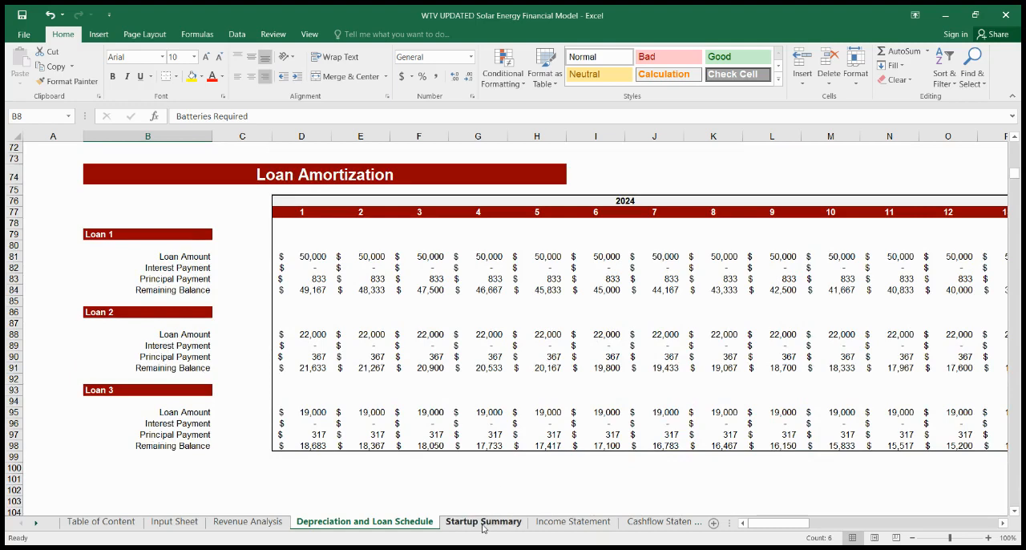
left_click(483, 522)
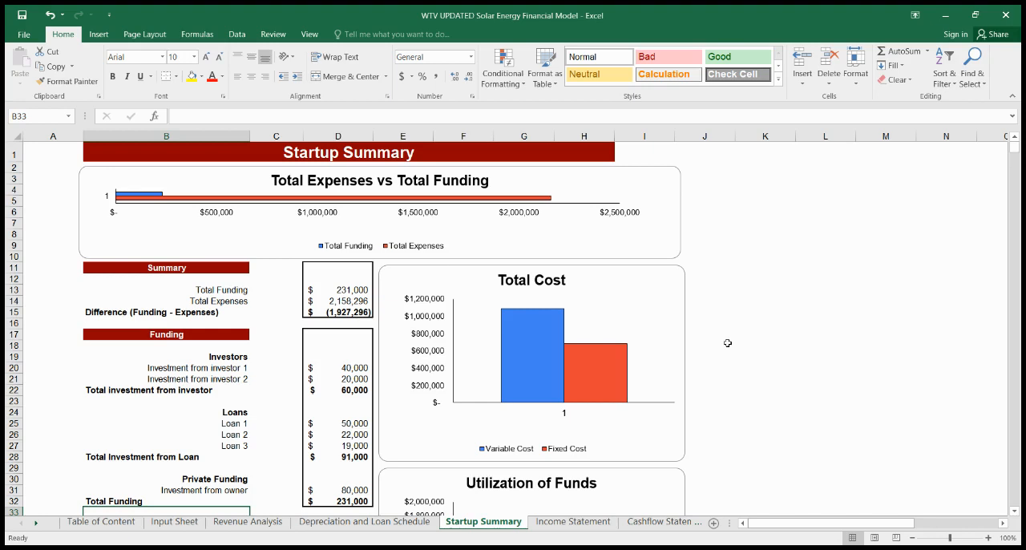
mouse_move(743, 389)
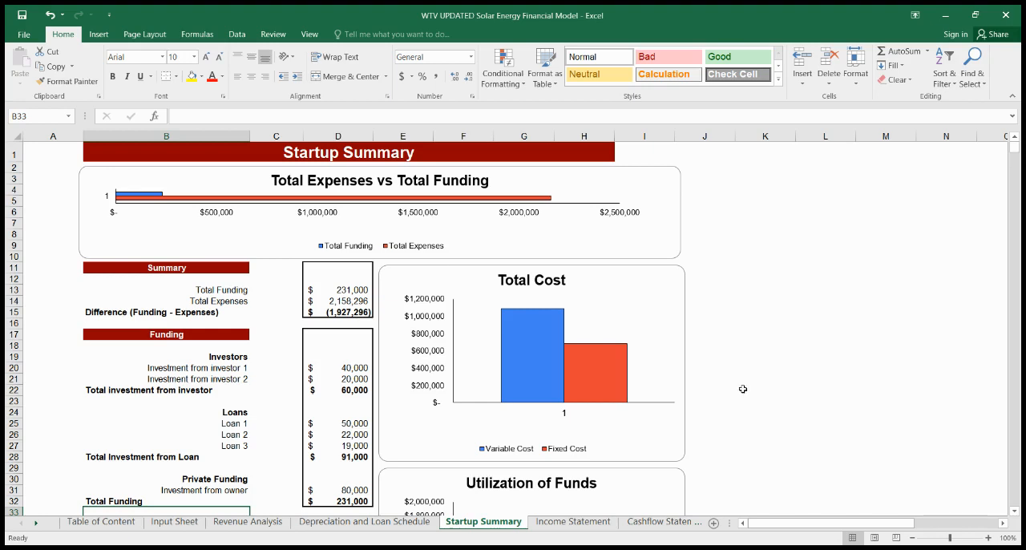
Step: Scroll through Startup Summary's assets, liabilities and capital to the bottom note, then open Income Statement
scroll("down", 3)
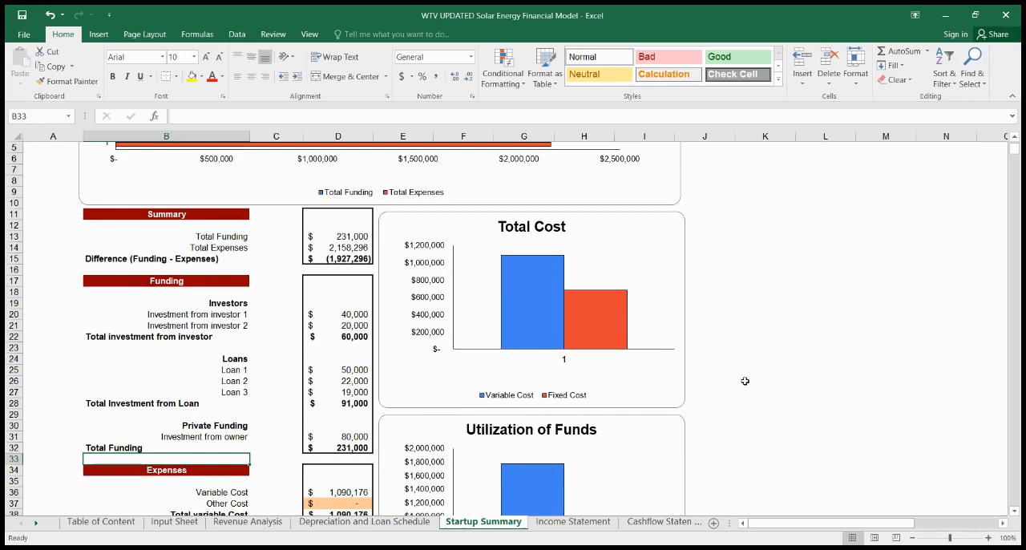
scroll("down", 3)
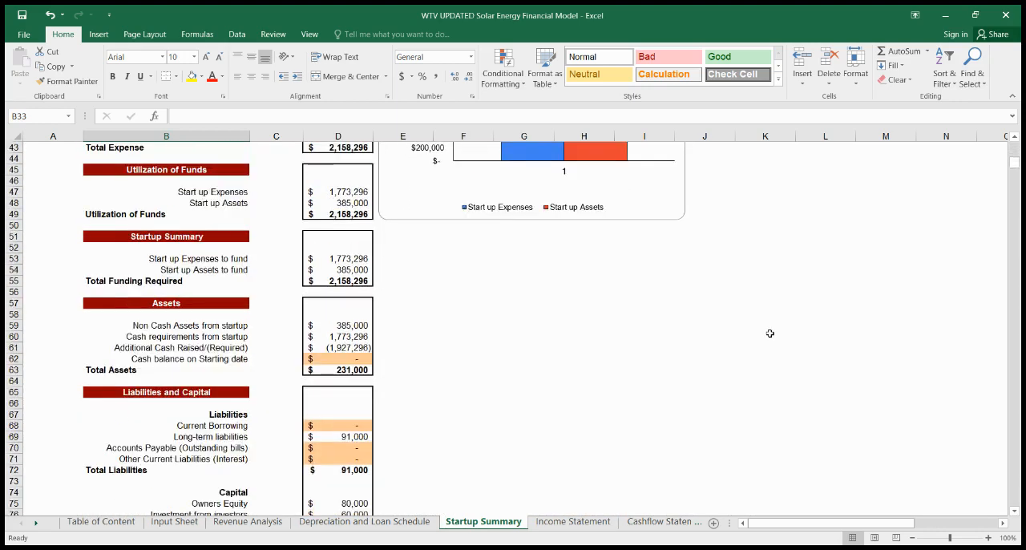
scroll("down", 3)
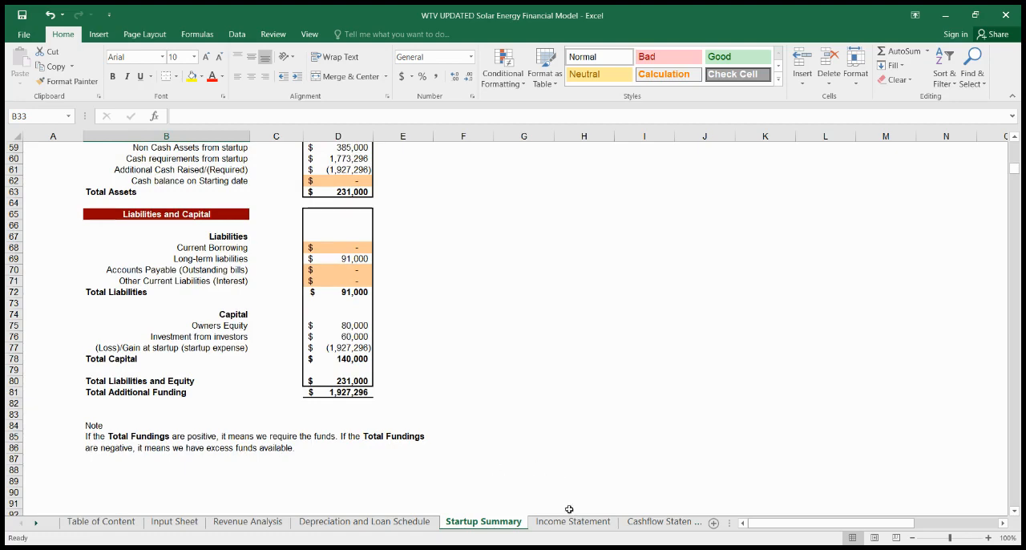
left_click(573, 521)
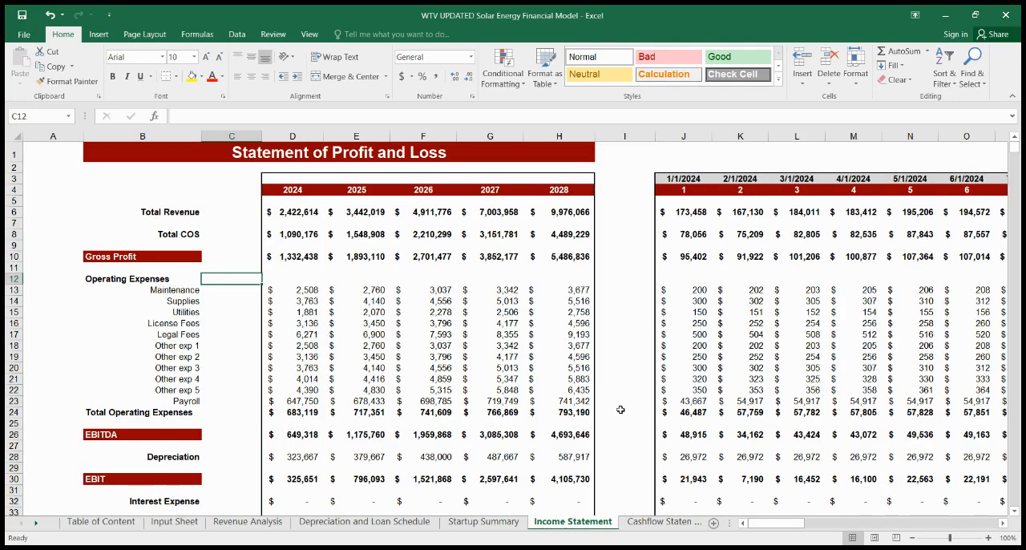
Step: Select the Total COS label in the Statement of Profit and Loss and scroll down
left_click(142, 222)
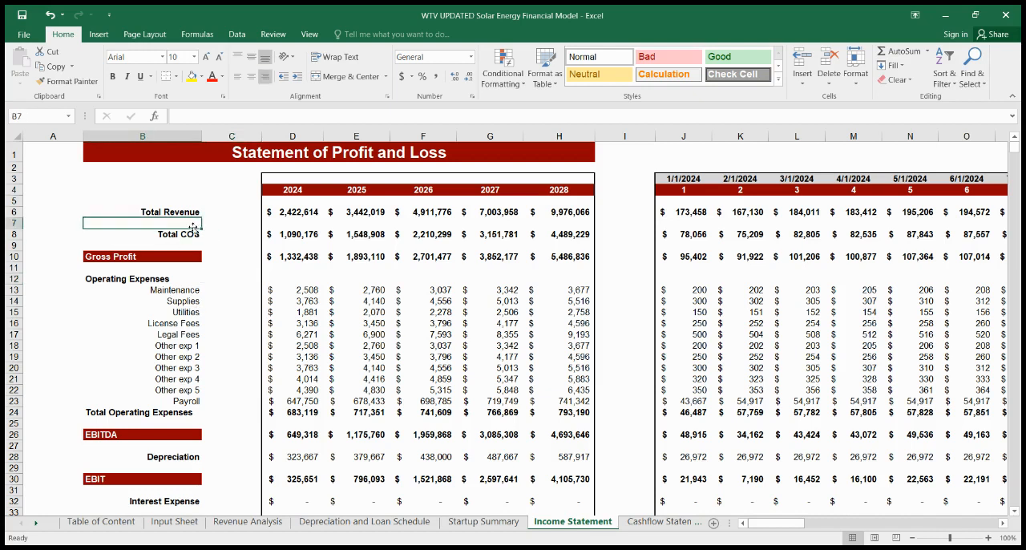
left_click(143, 233)
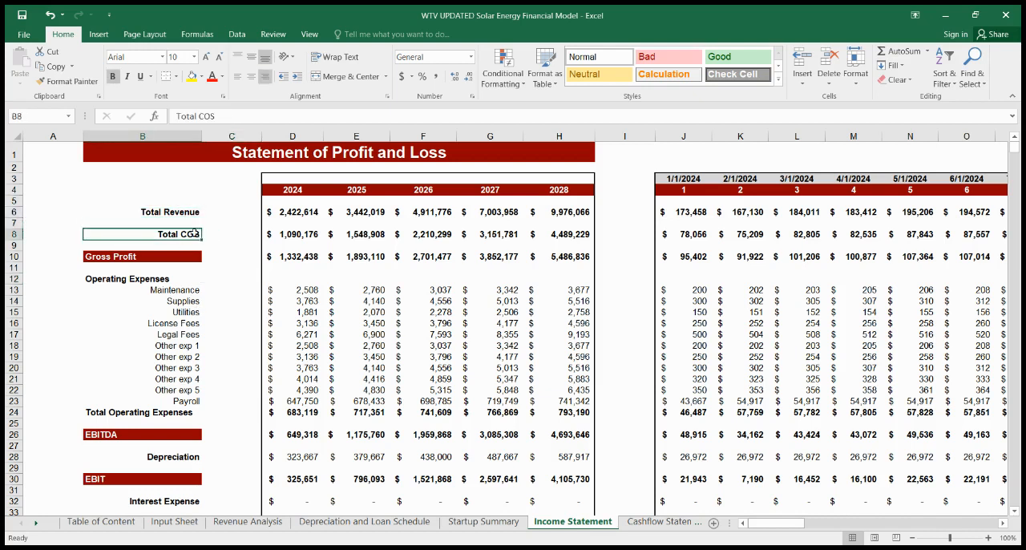
mouse_move(227, 355)
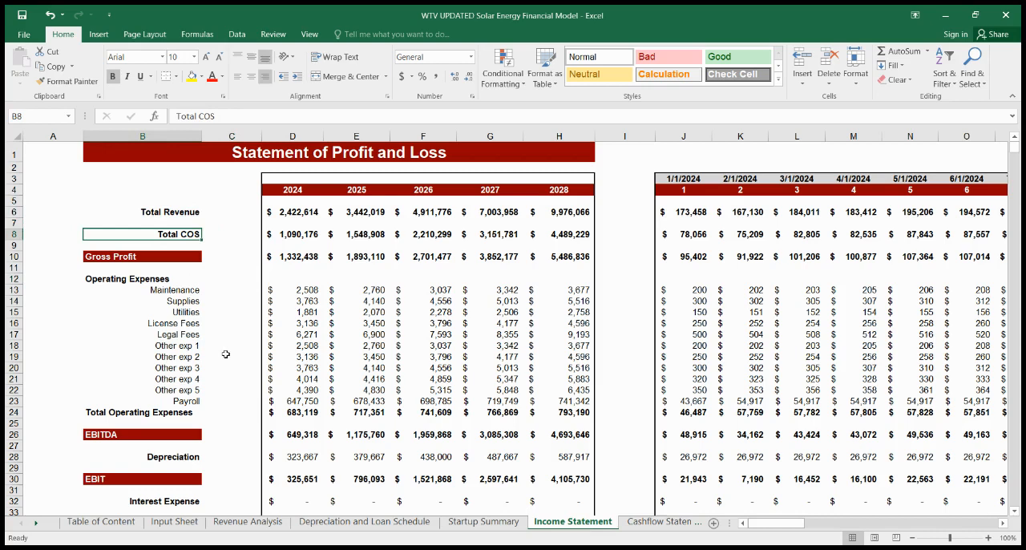
scroll("down", 3)
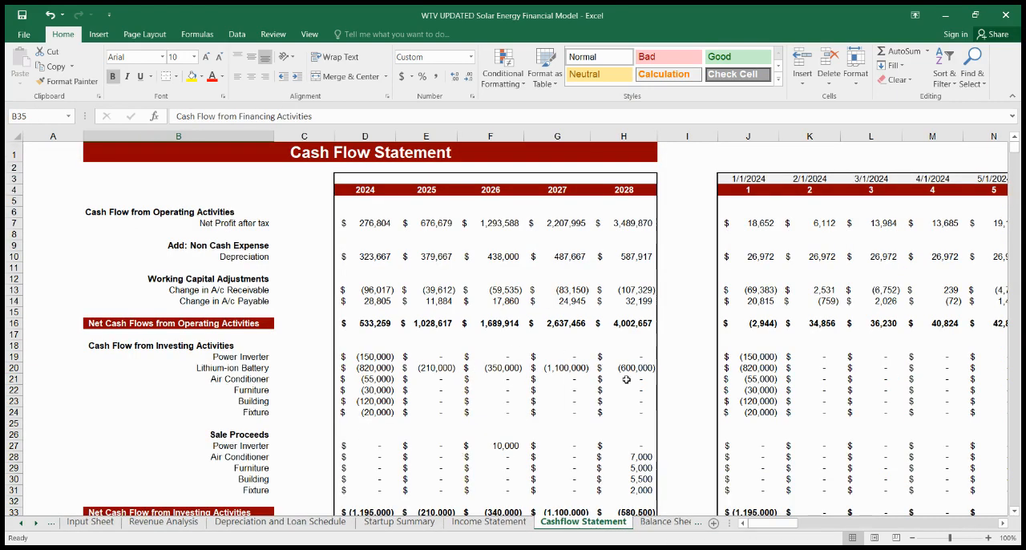
mouse_move(679, 443)
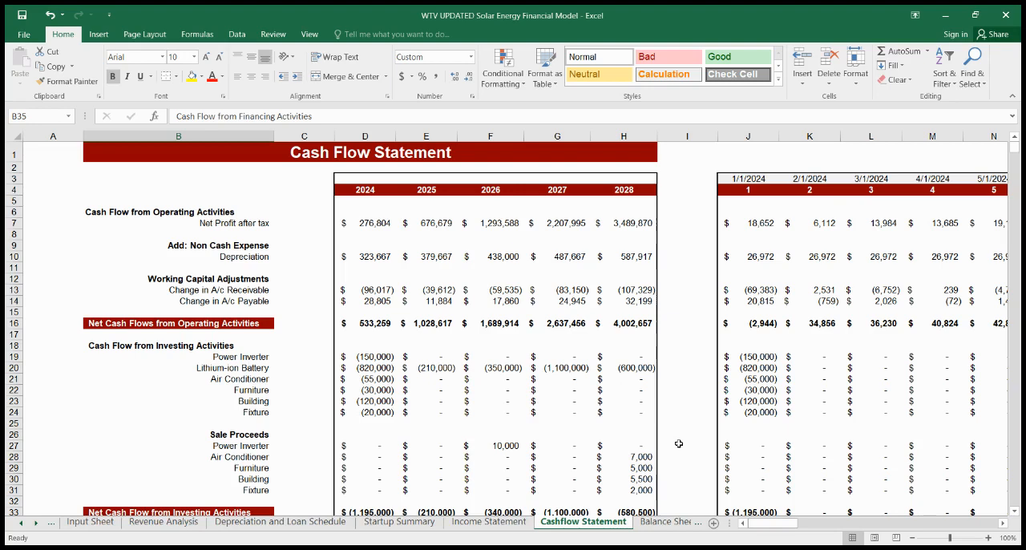
Step: Highlight Investing Activities, Working Capital and the 2027 Account Payable figure, then open Balance Sheet
scroll("down", 3)
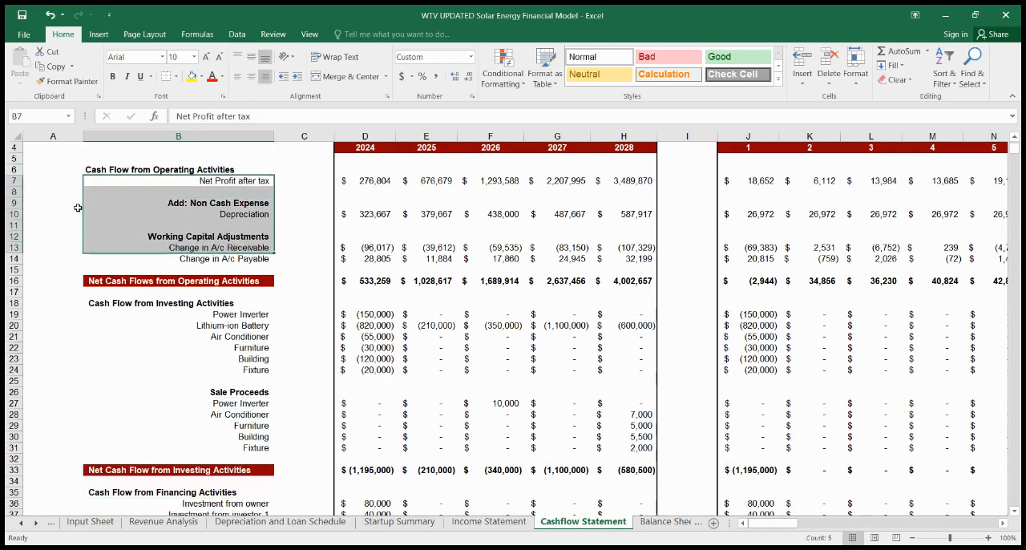
left_click(178, 304)
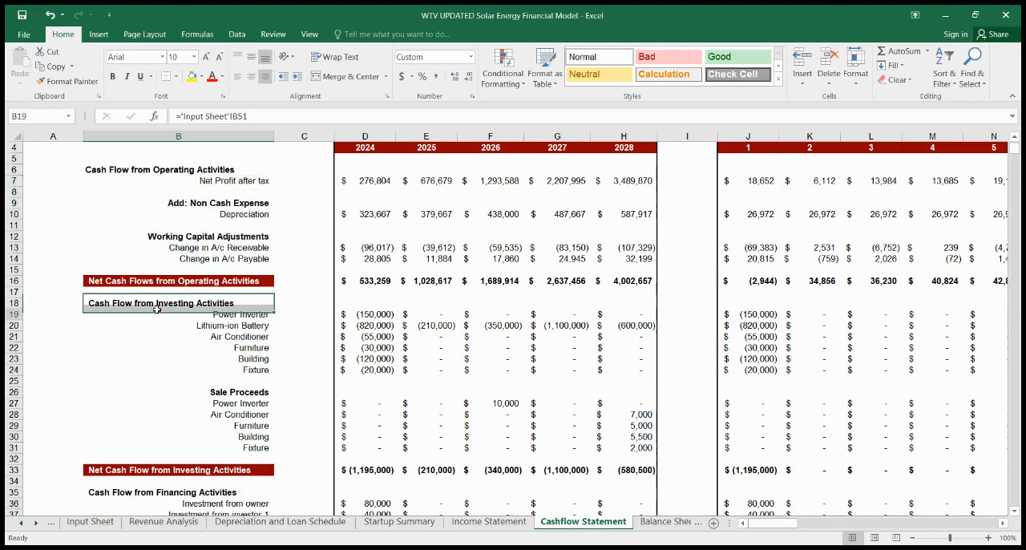
scroll("down", 3)
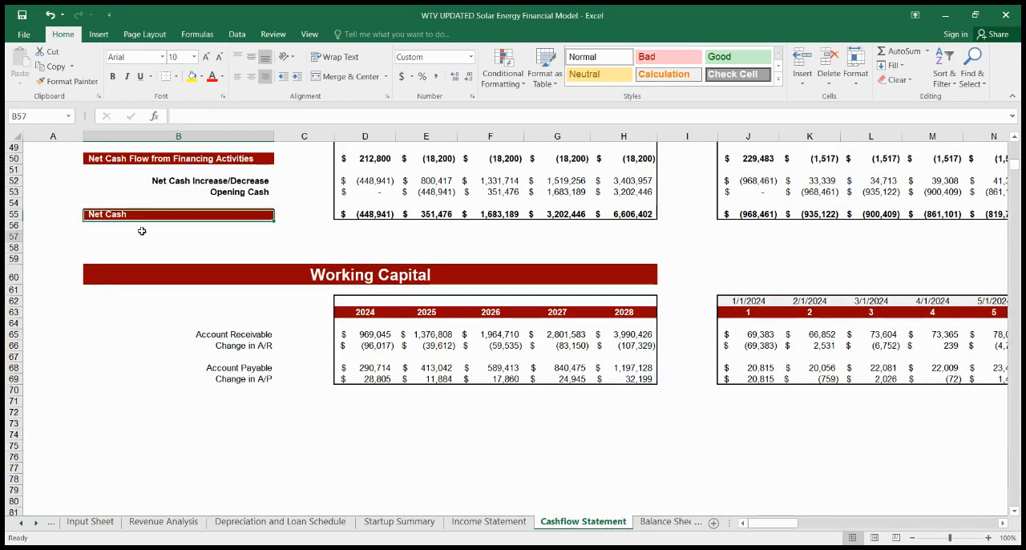
left_click(178, 226)
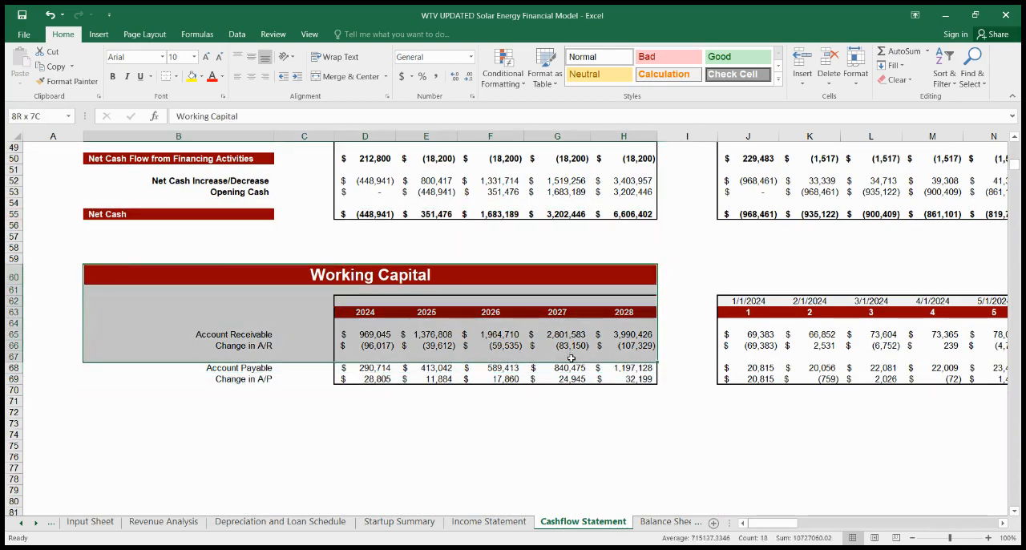
left_click(557, 368)
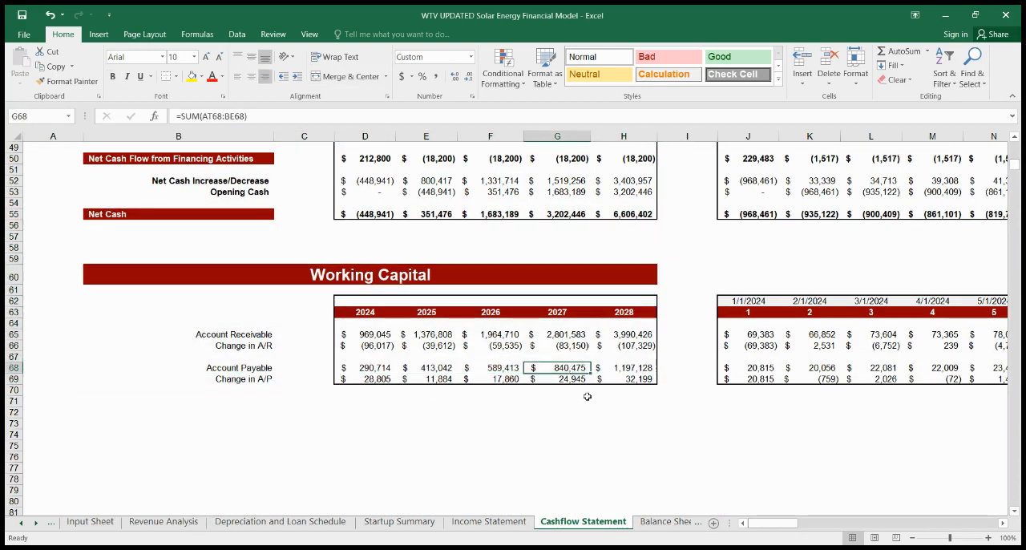
left_click(607, 522)
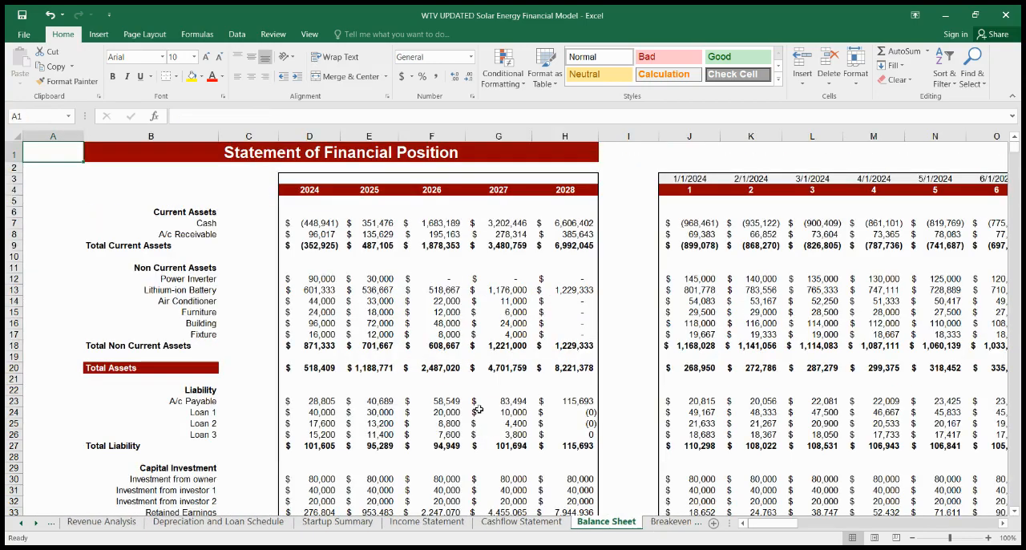
mouse_move(186, 220)
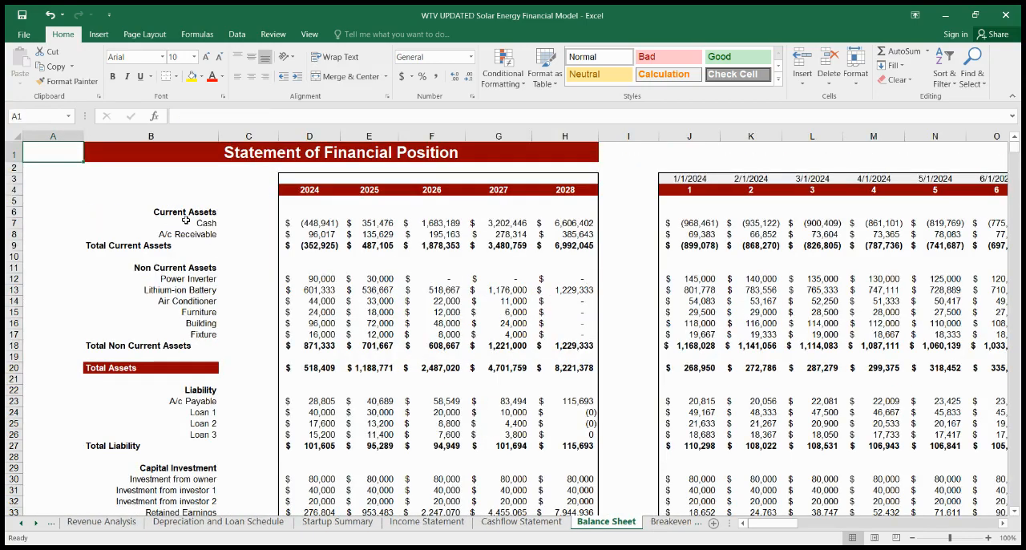
Step: Scroll the Balance Sheet, highlight Total Equity and Liabilities, then open Project Evaluation
scroll("down", 3)
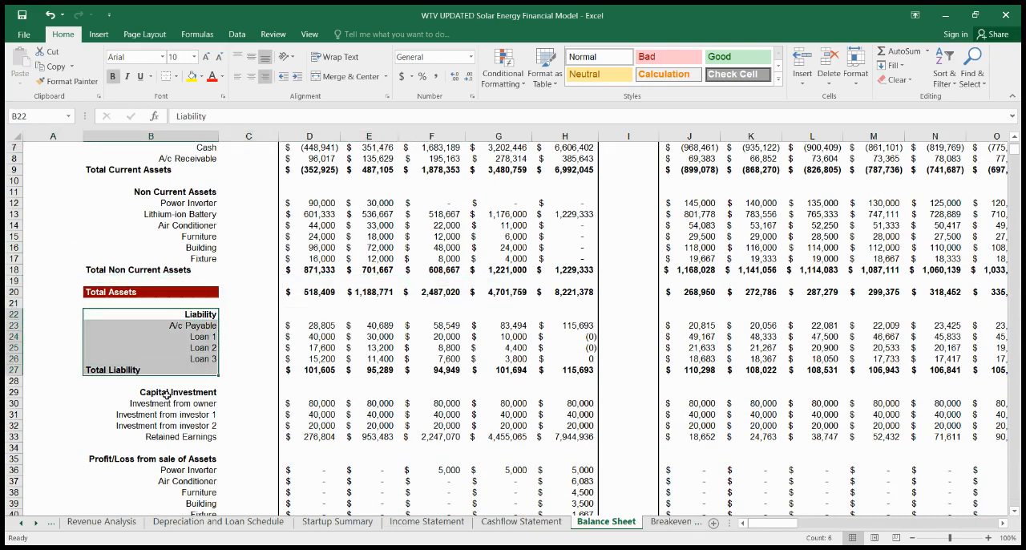
scroll("down", 3)
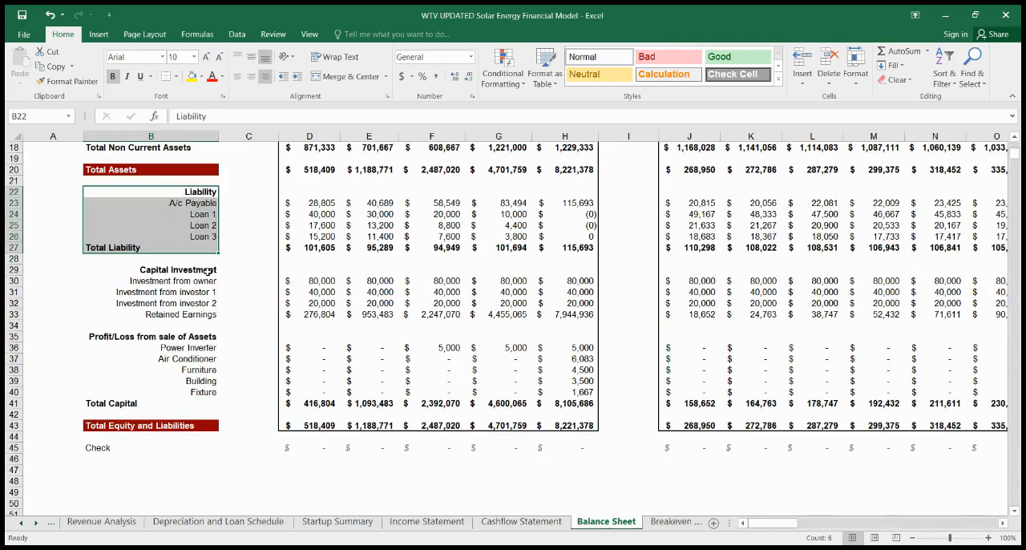
left_click(149, 281)
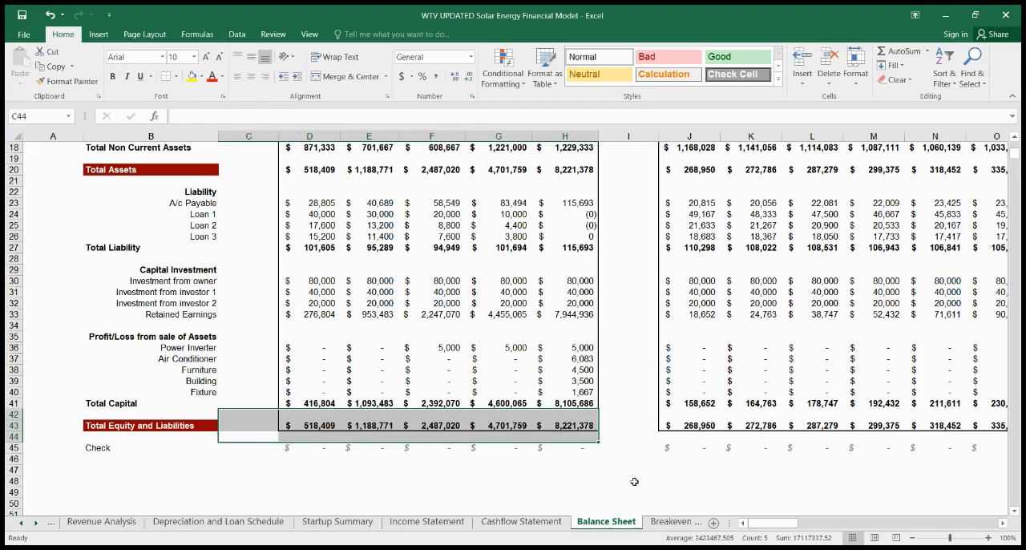
left_click(604, 521)
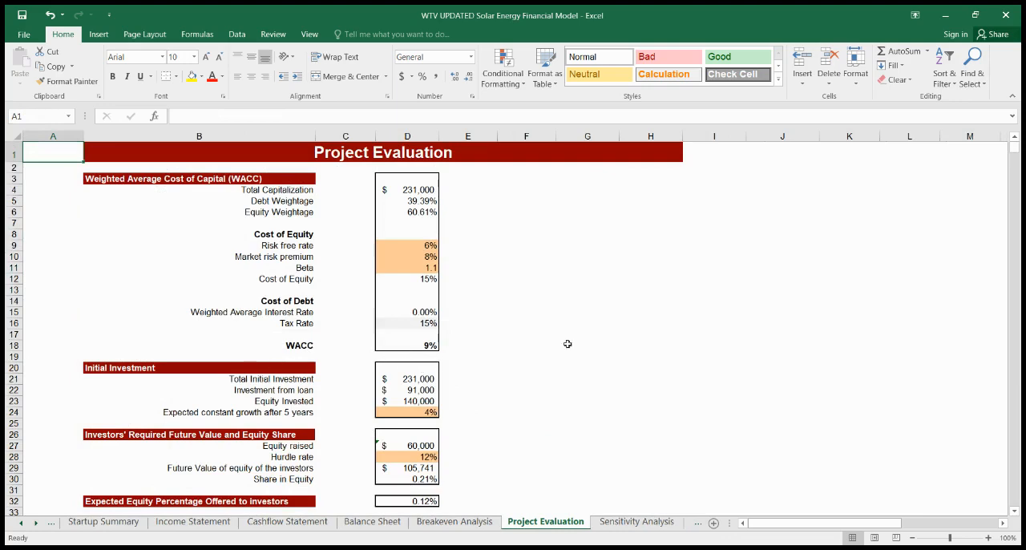
Step: Scroll Project Evaluation to Burn Rate and Minimum Investment, then open Sensitivity Analysis
scroll("down", 3)
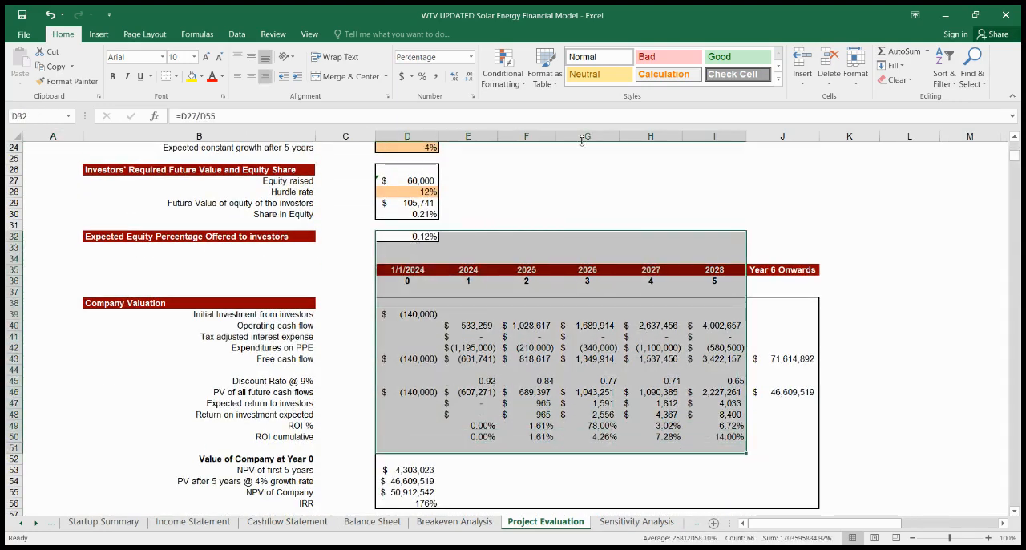
scroll("down", 3)
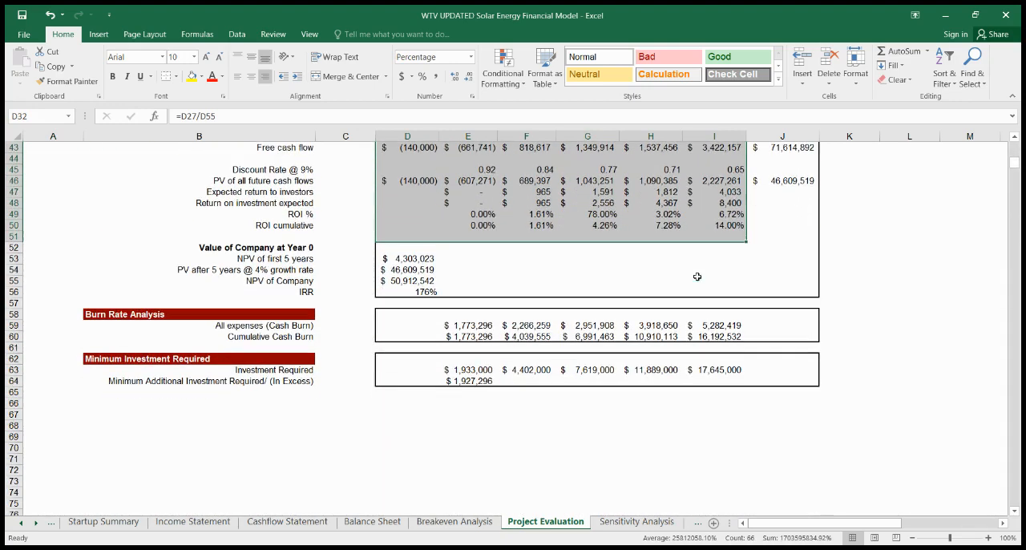
mouse_move(88, 320)
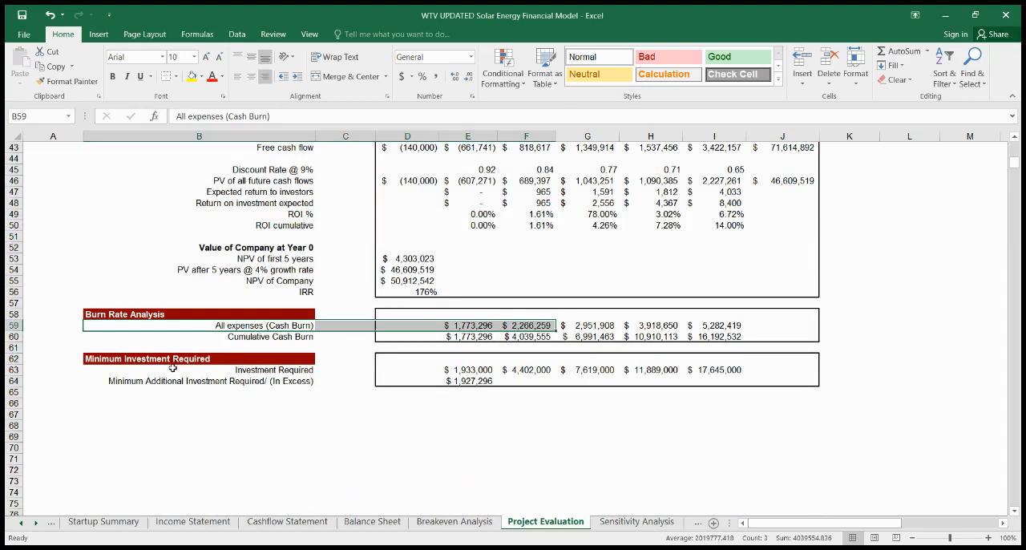
left_click(469, 391)
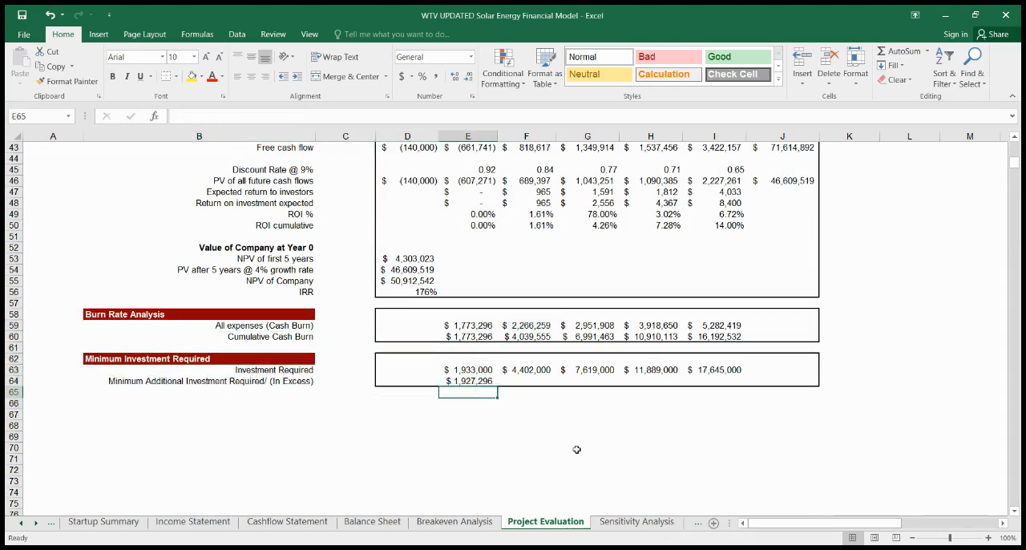
left_click(637, 522)
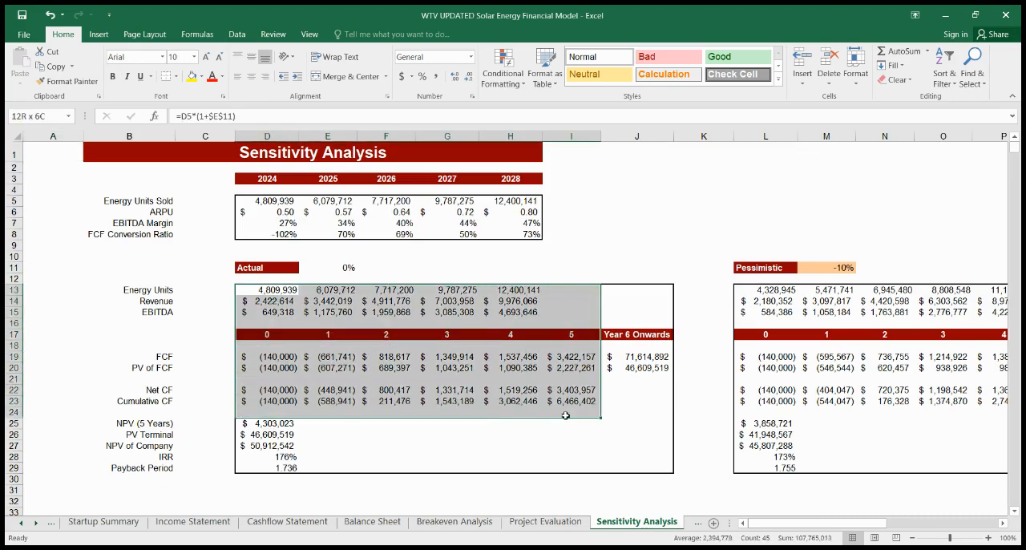
Step: Scroll right and highlight the Pessimistic scenario figures, then open KPIs and Ratios
scroll("right", 3)
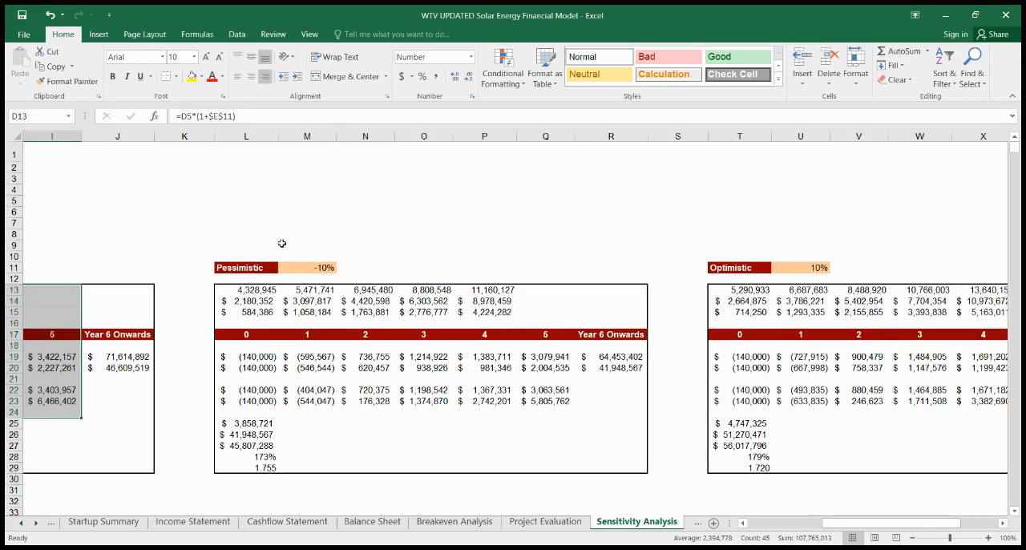
left_click_drag(306, 267, 611, 437)
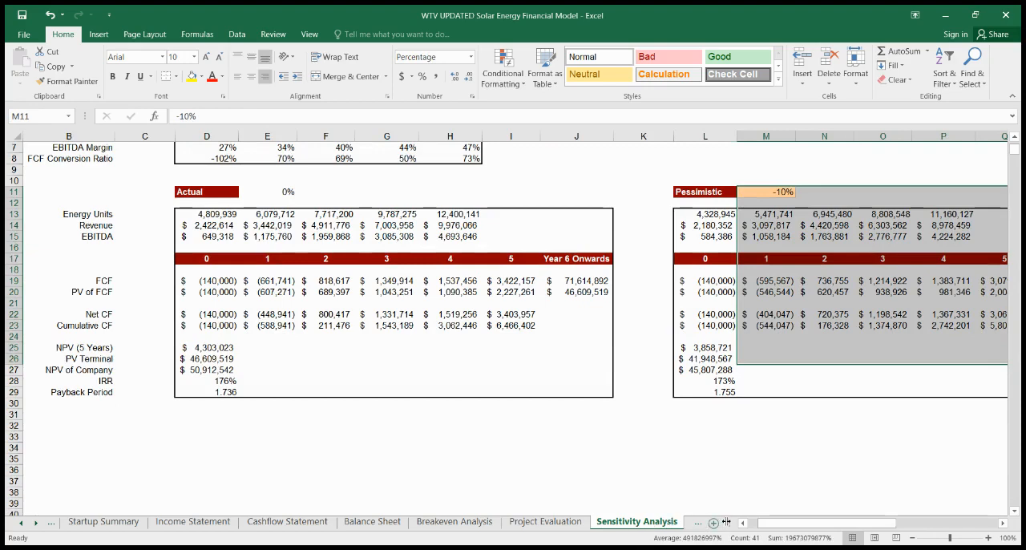
left_click(721, 521)
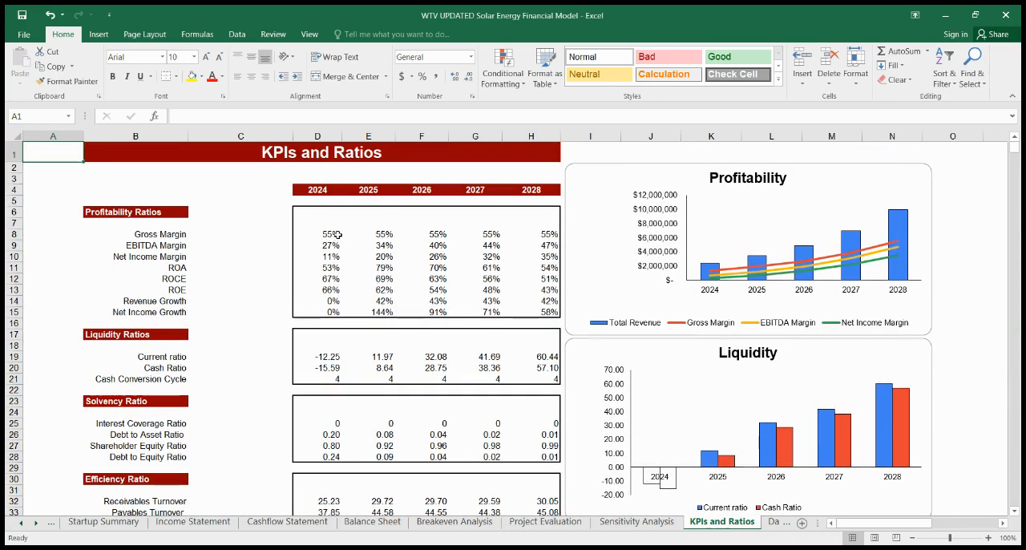
Step: Review the Profitability, Liquidity and Efficiency ratio groups, then go to the Dashboard sheet
left_click(136, 211)
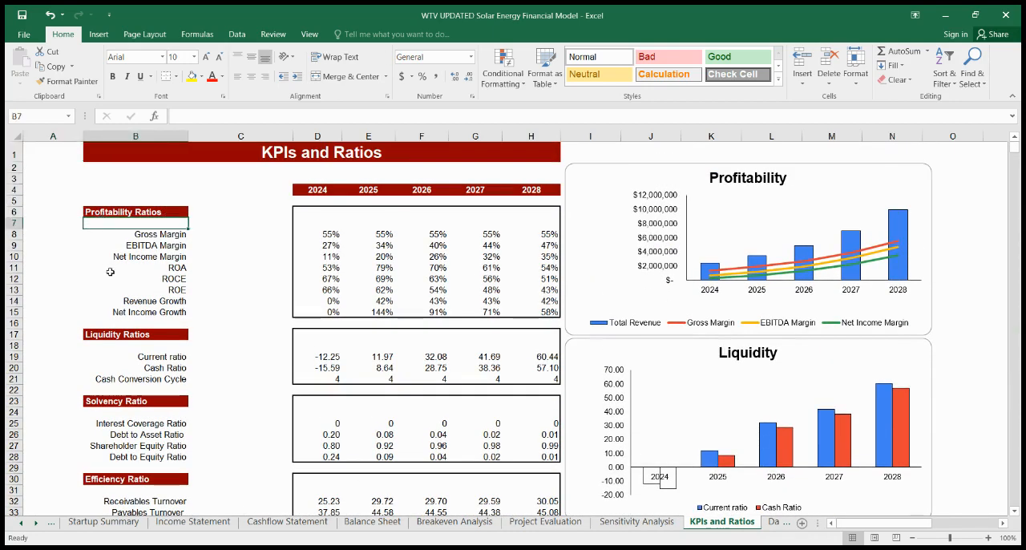
left_click(135, 346)
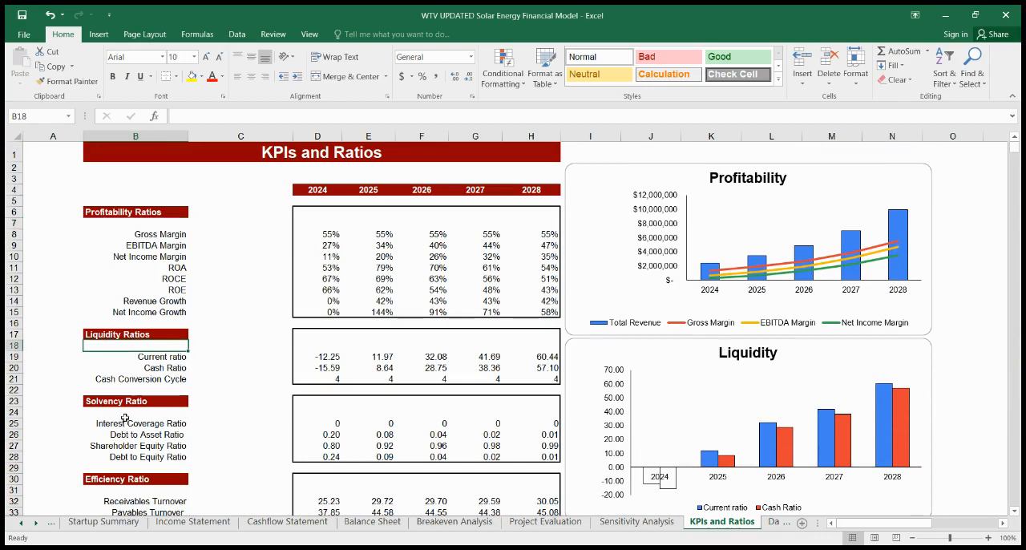
left_click(134, 478)
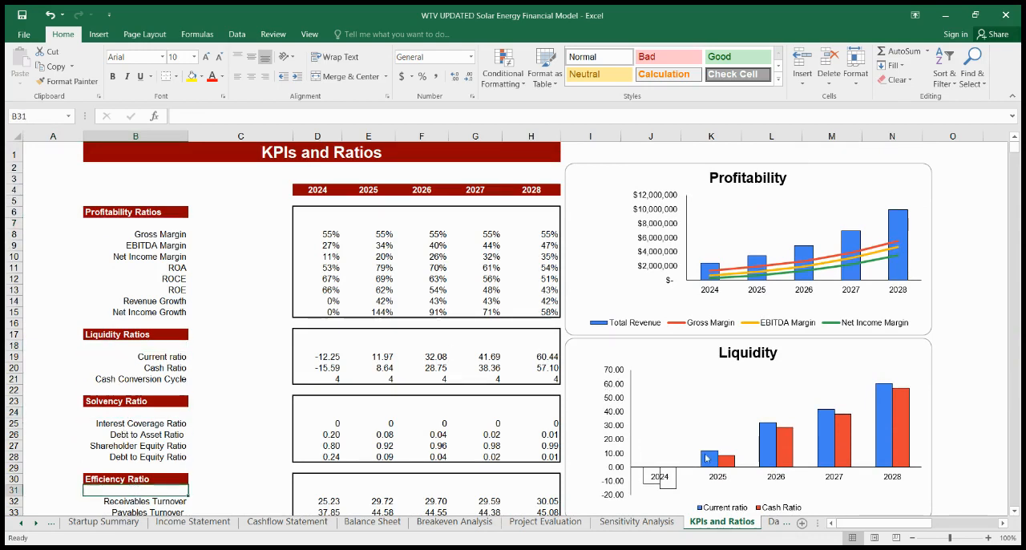
left_click(700, 521)
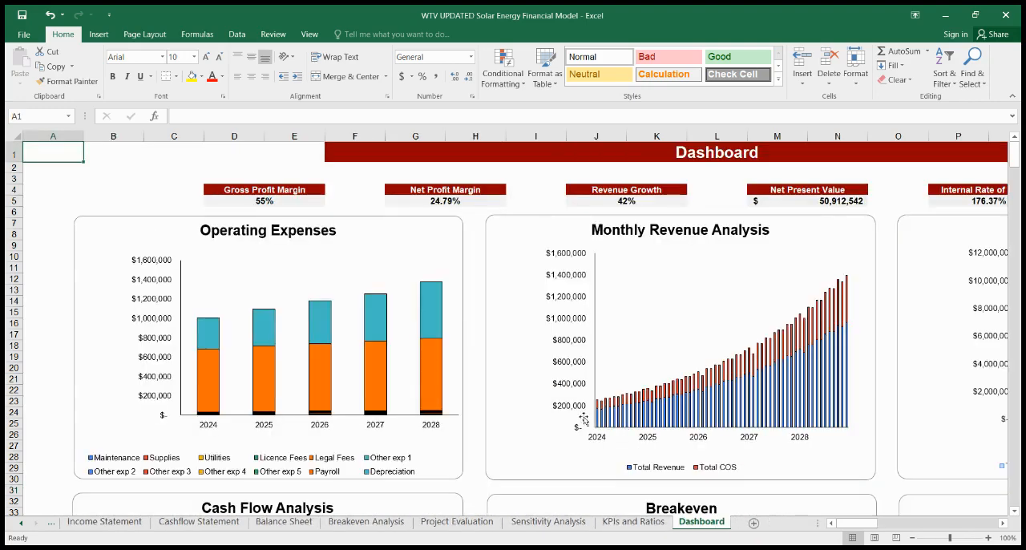
Step: Scroll the Dashboard right to show the IRR, expected equity and Profitability chart cards
scroll("right", 3)
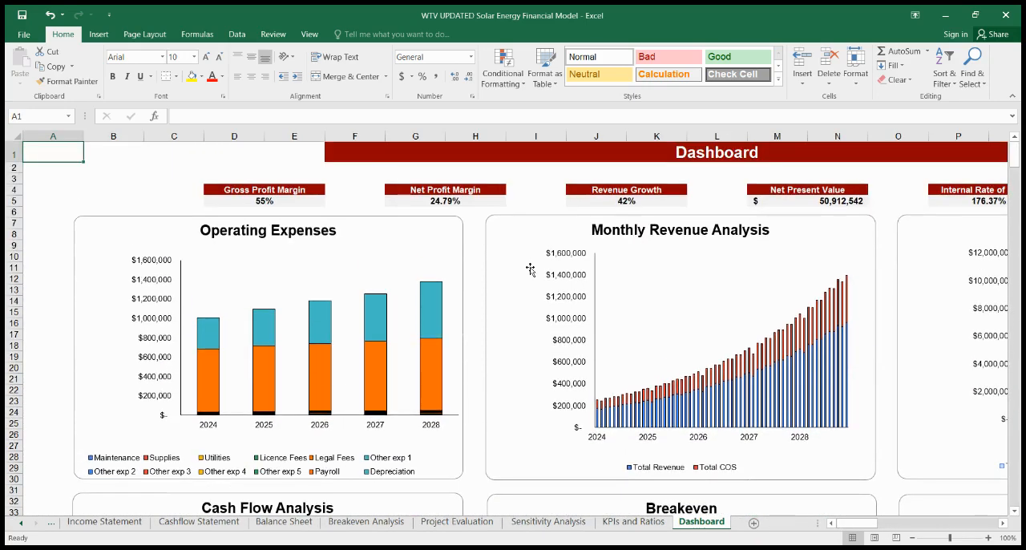
scroll("right", 3)
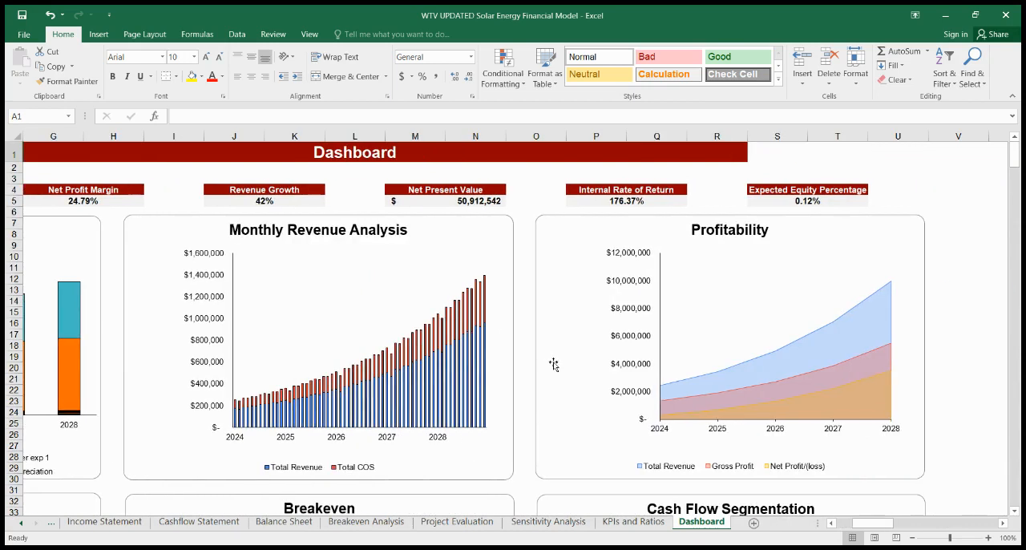